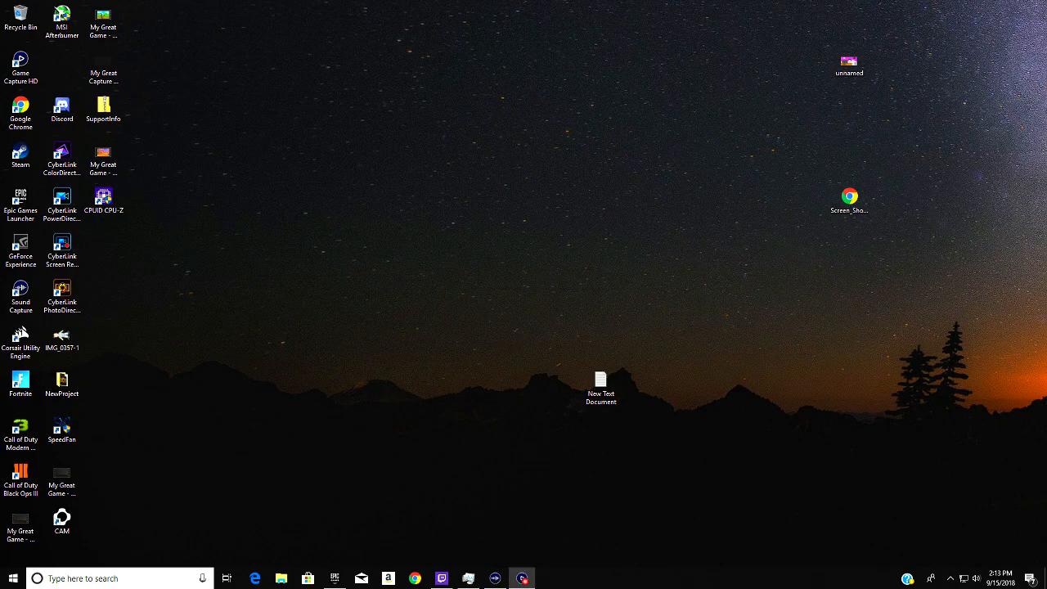
mouse_move(658, 471)
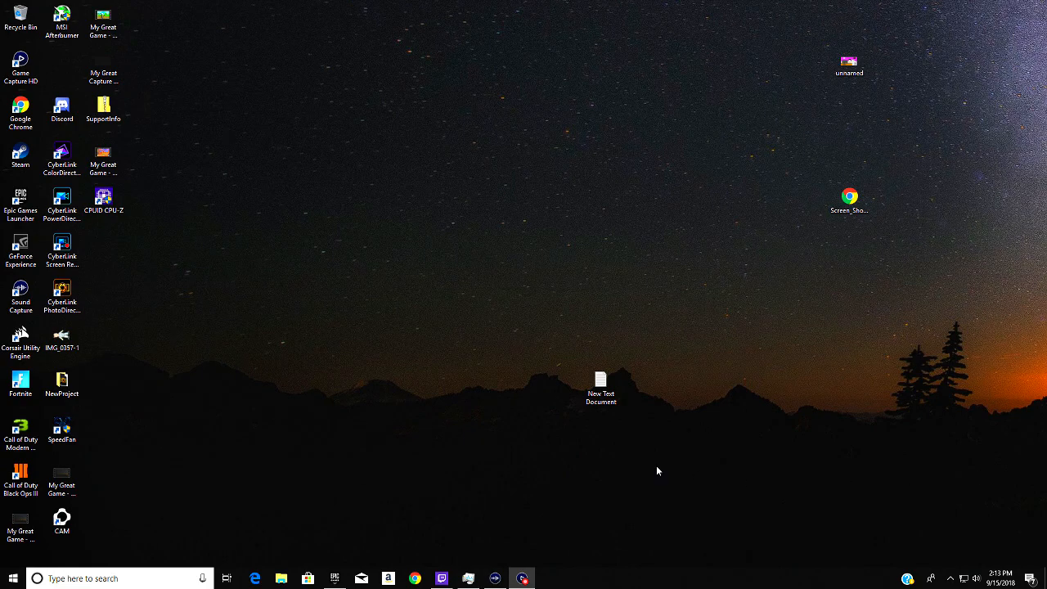
mouse_move(766, 391)
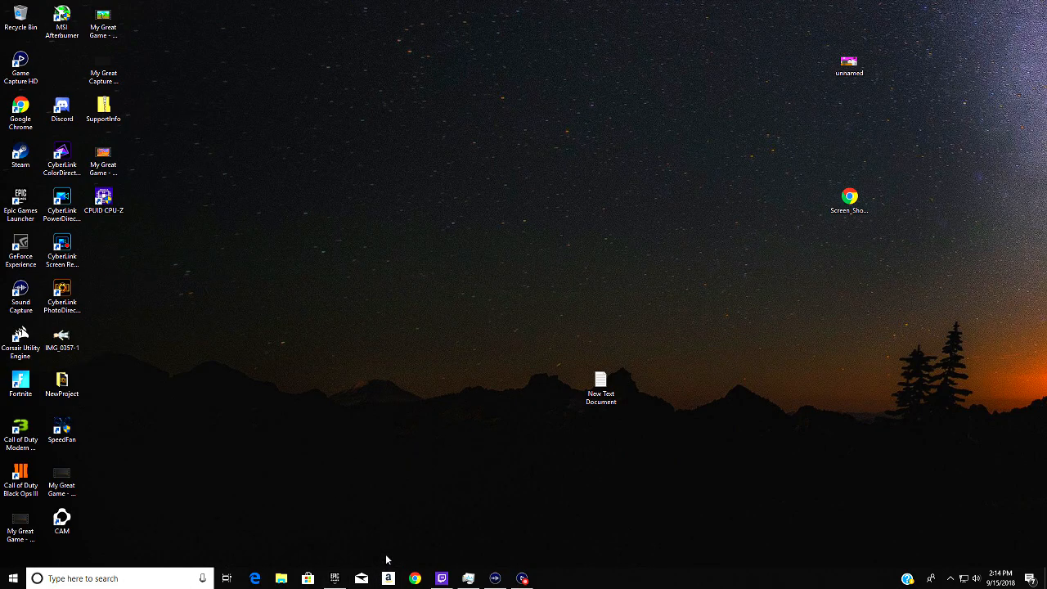
mouse_move(399, 550)
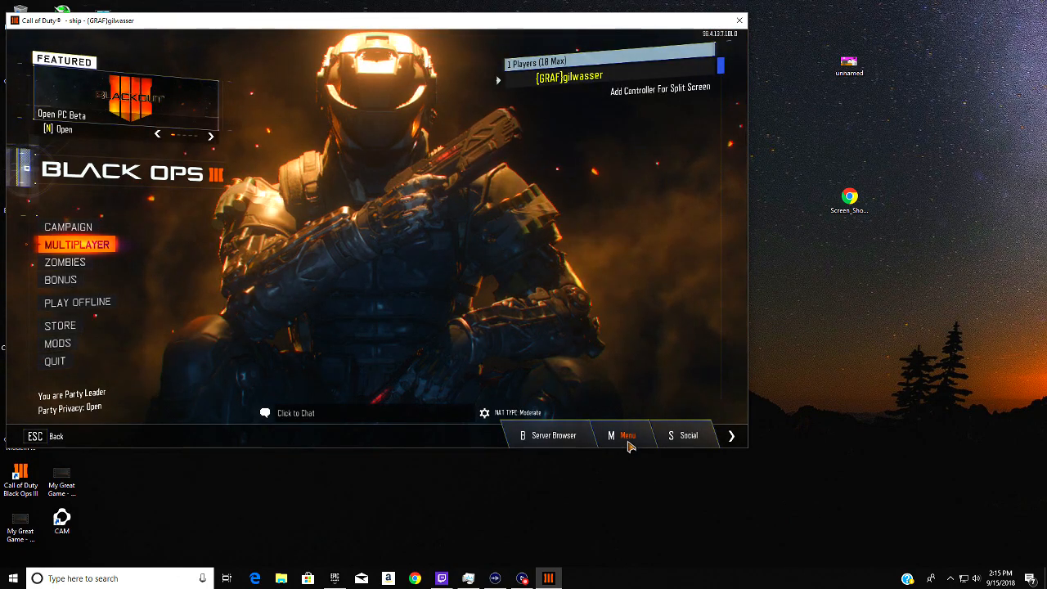
Check the Screen Resolution options under Graphics, then quit Black Ops III to the desktop
click(622, 436)
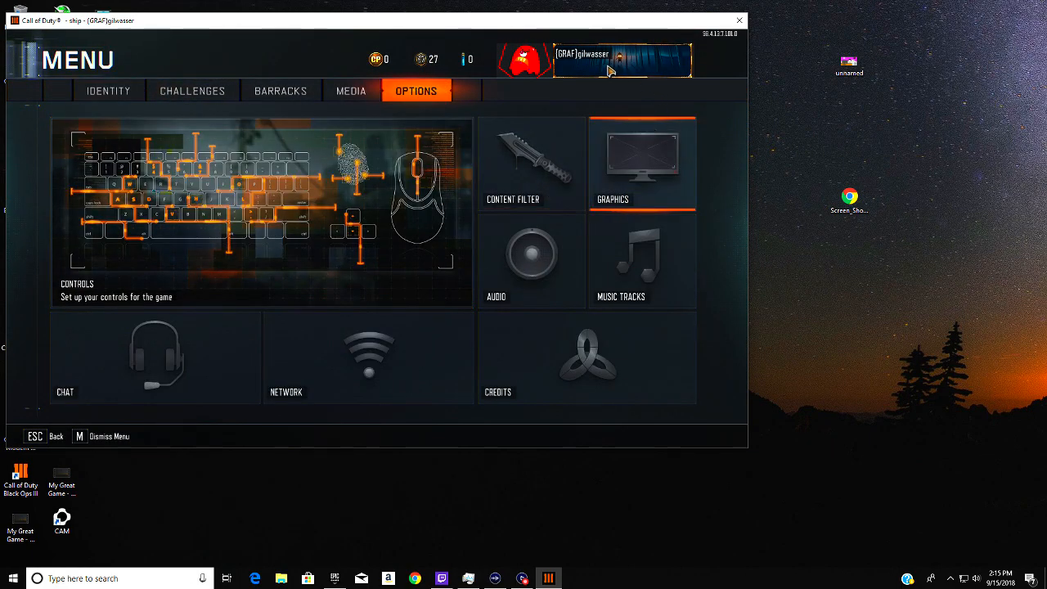
click(641, 164)
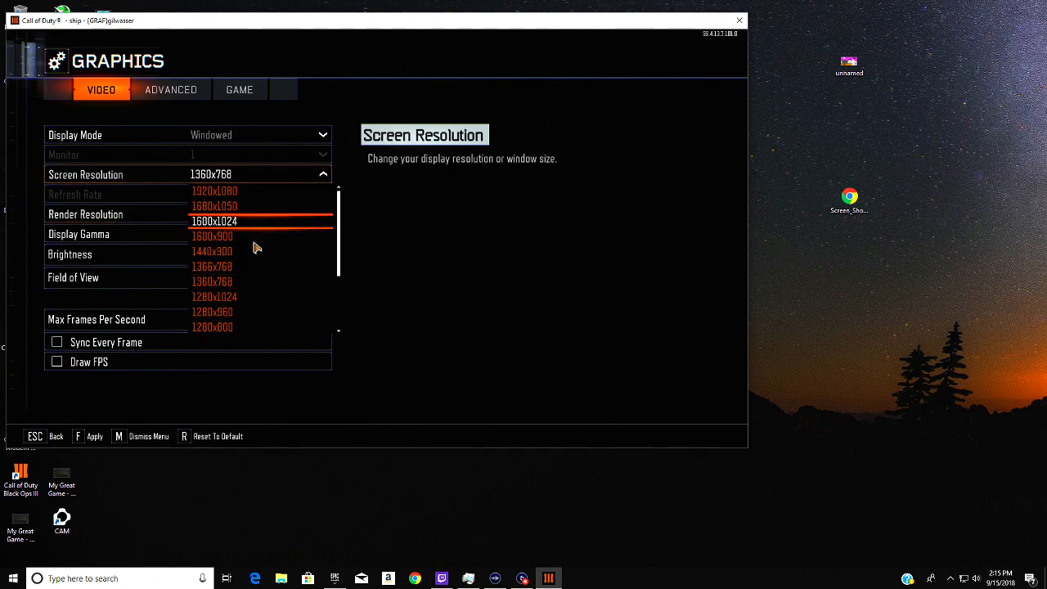
click(739, 20)
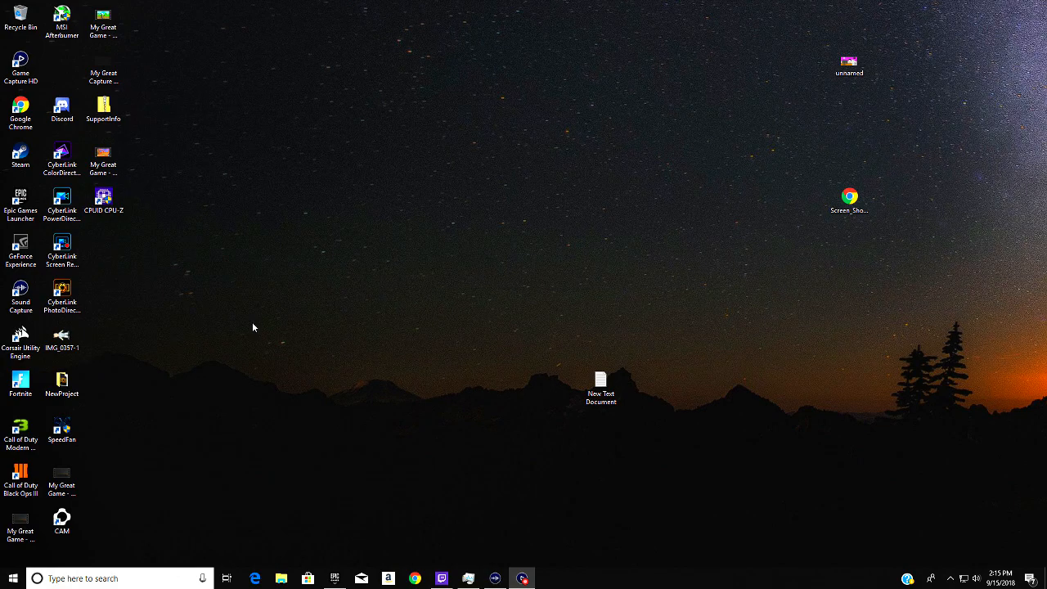
Launch Control Panel via Start search 'co' and uninstall Black Ops III from Programs and Features
click(13, 579)
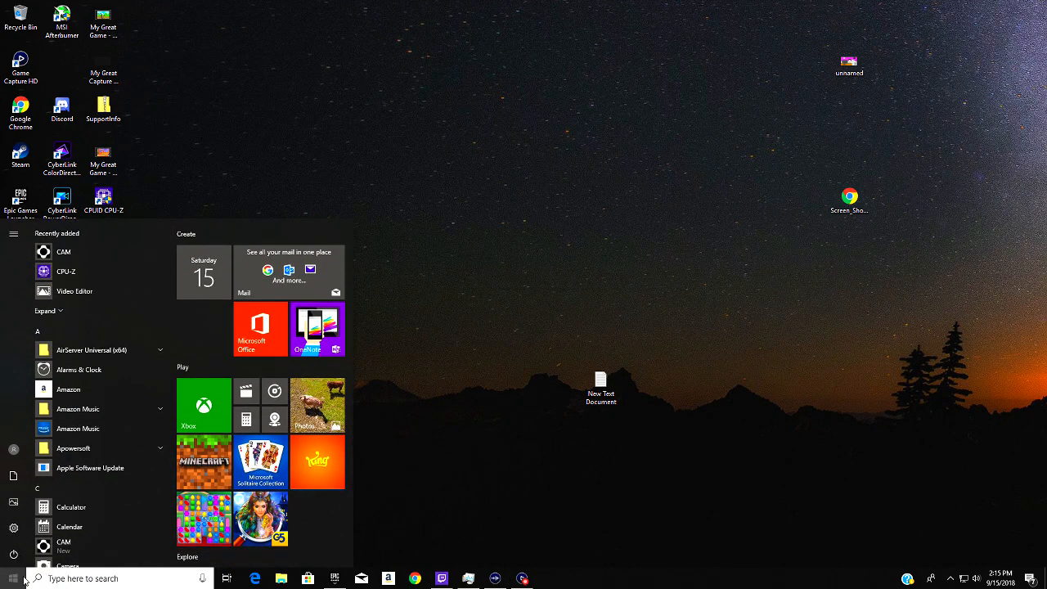
text(co)
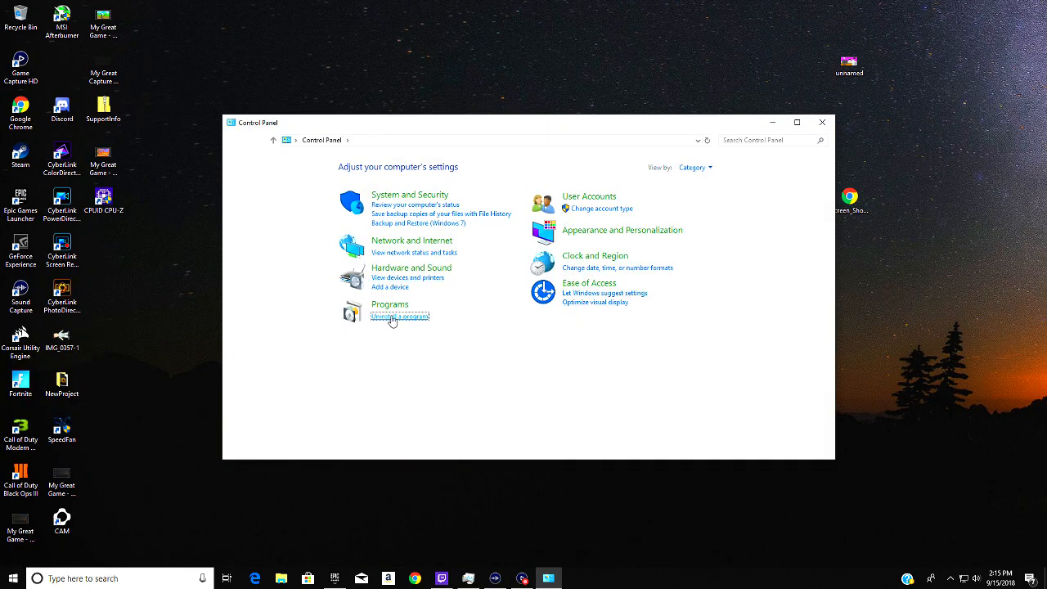
click(399, 316)
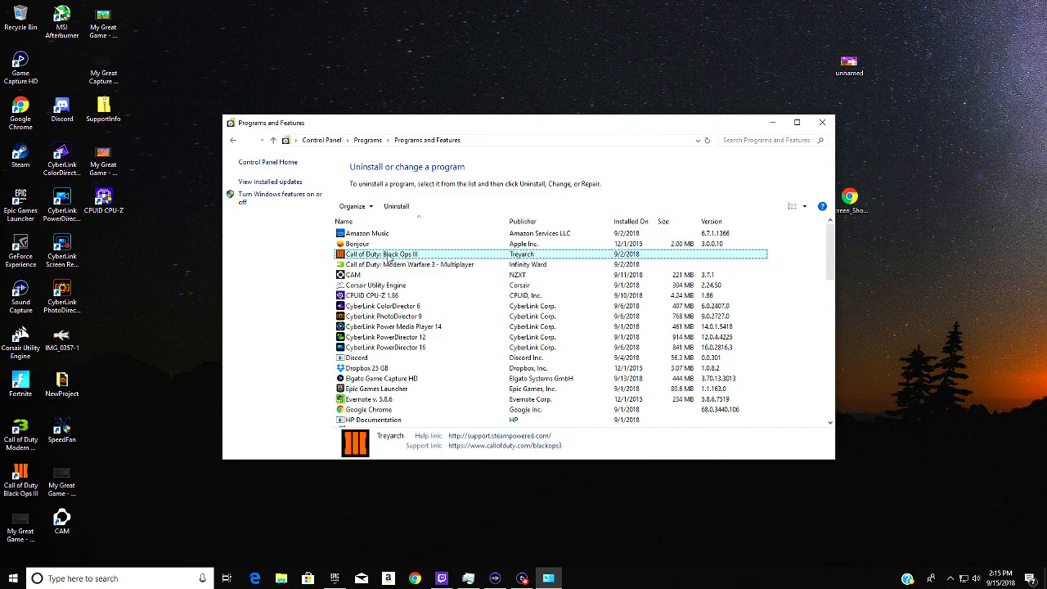
click(396, 207)
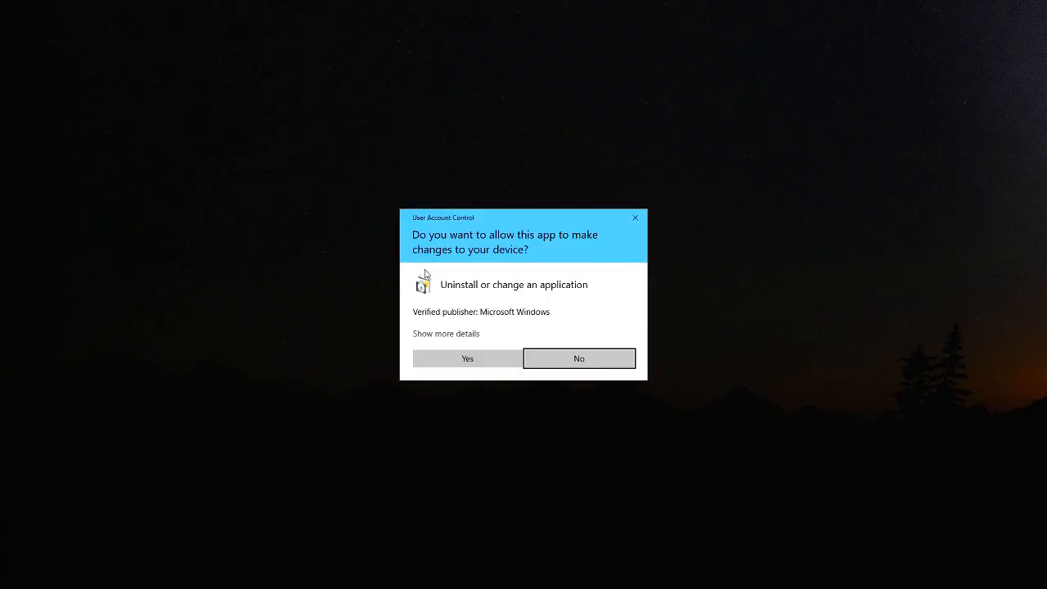
Allow the uninstaller, confirm deleting Black Ops III's local files in Steam, and return to the programs list
click(468, 358)
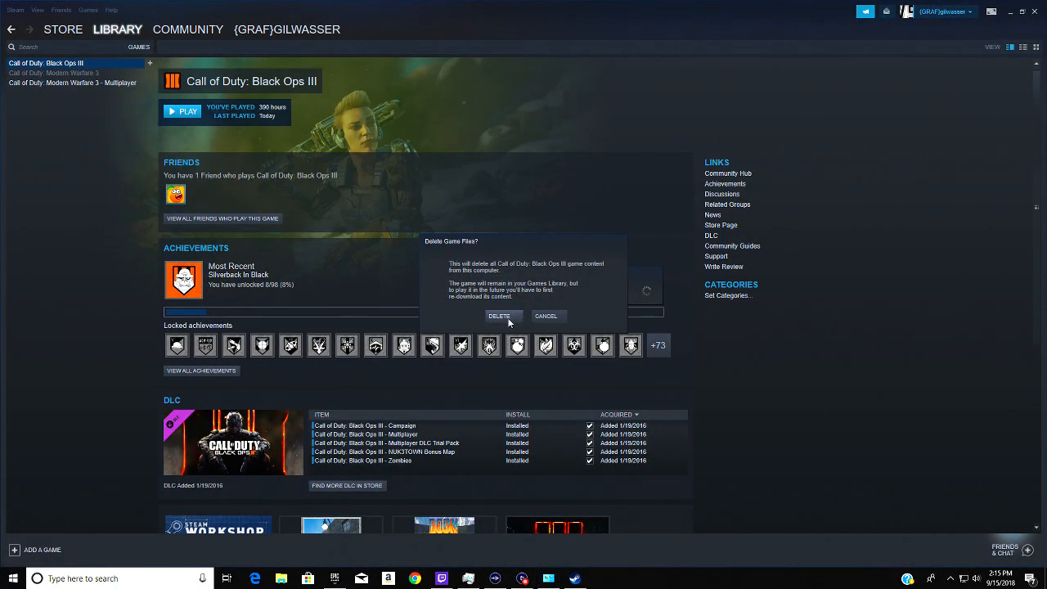
click(499, 318)
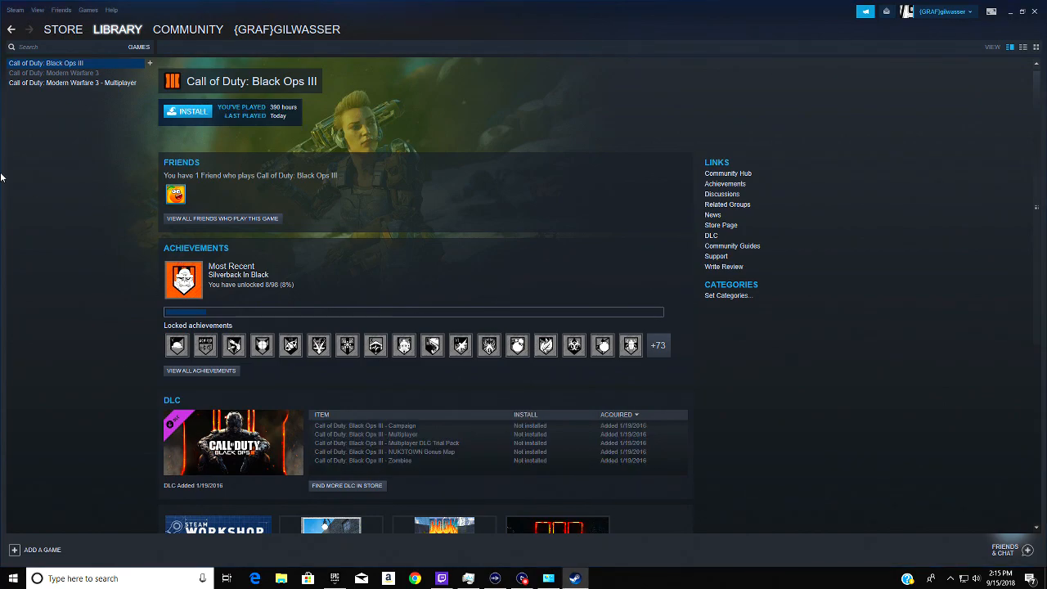
mouse_move(466, 265)
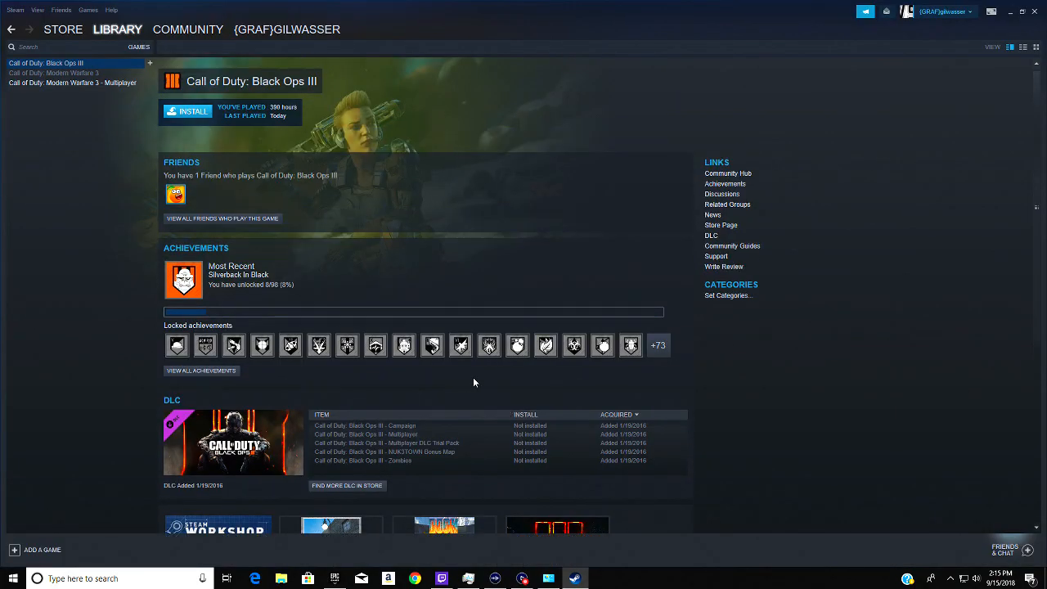
click(13, 579)
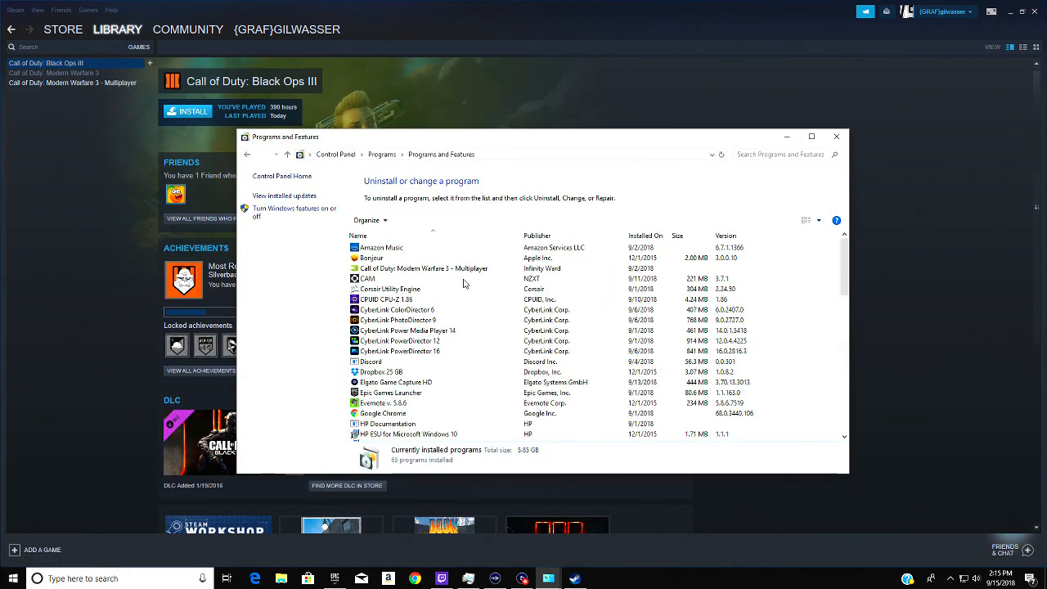
Search installed programs for 'call', confirm only Modern Warfare 3 remains, and close the window
click(778, 154)
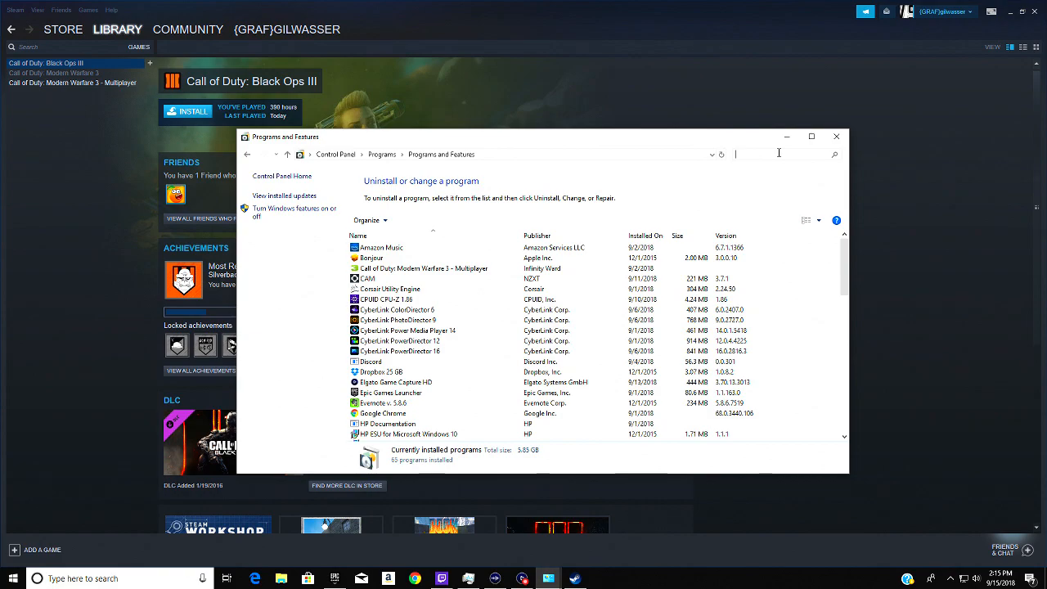
text(cs)
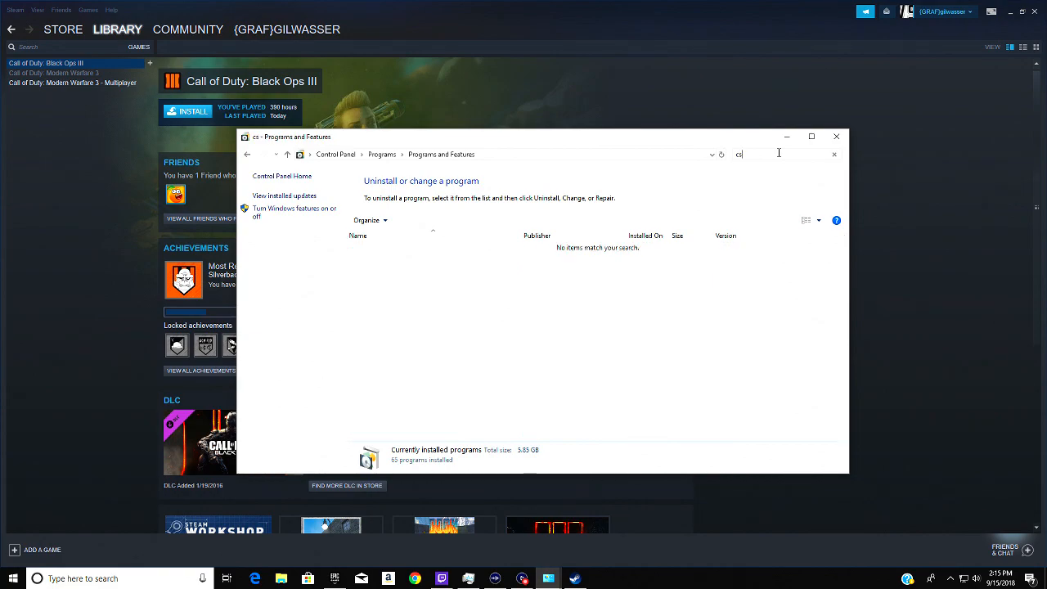
text(all)
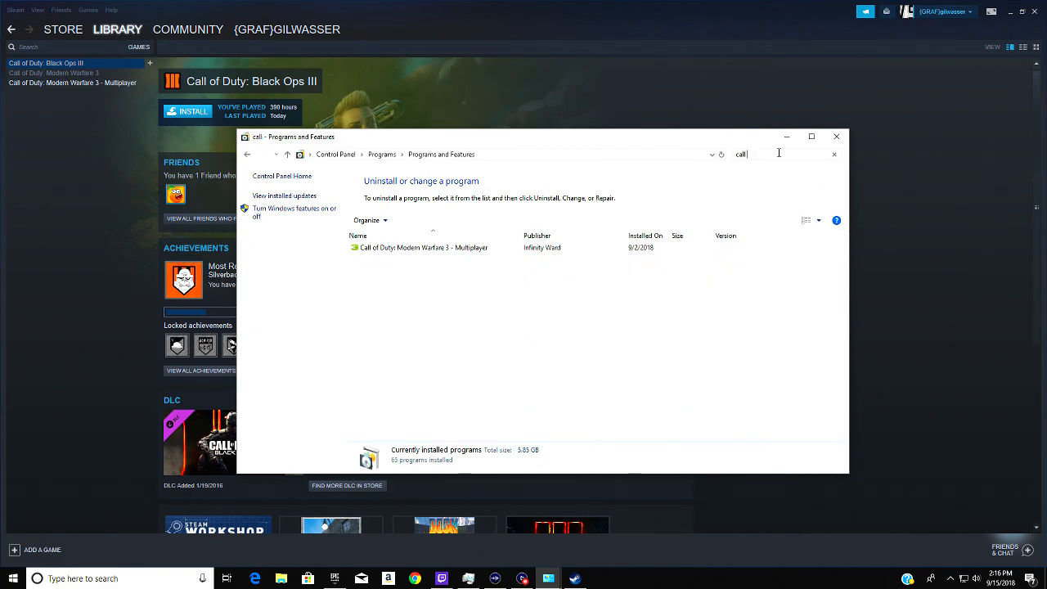
click(836, 138)
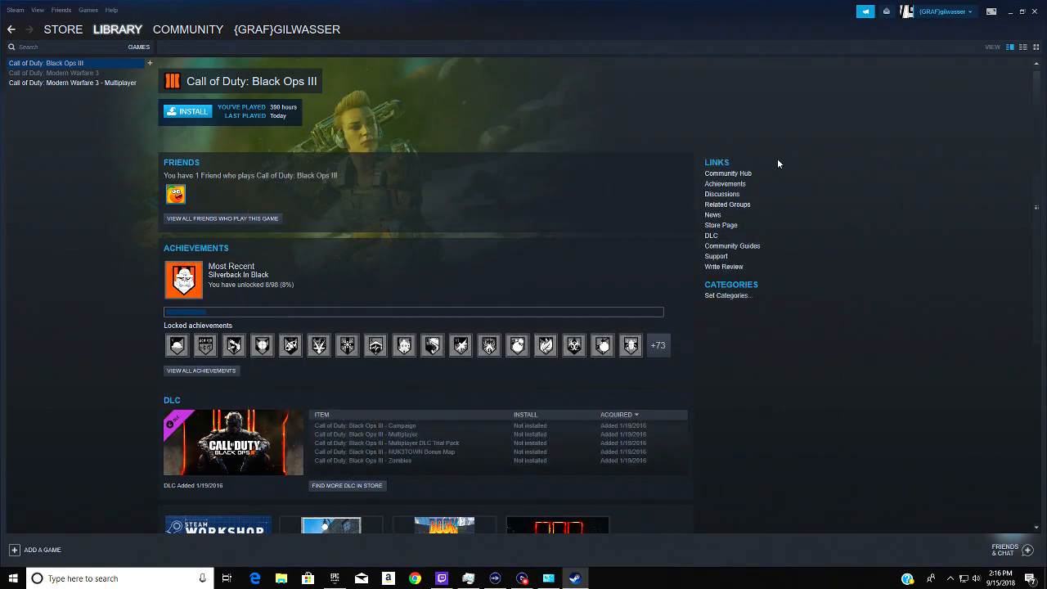
Reinstall Black Ops III with a desktop shortcut but no start menu shortcut, starting the download
click(193, 111)
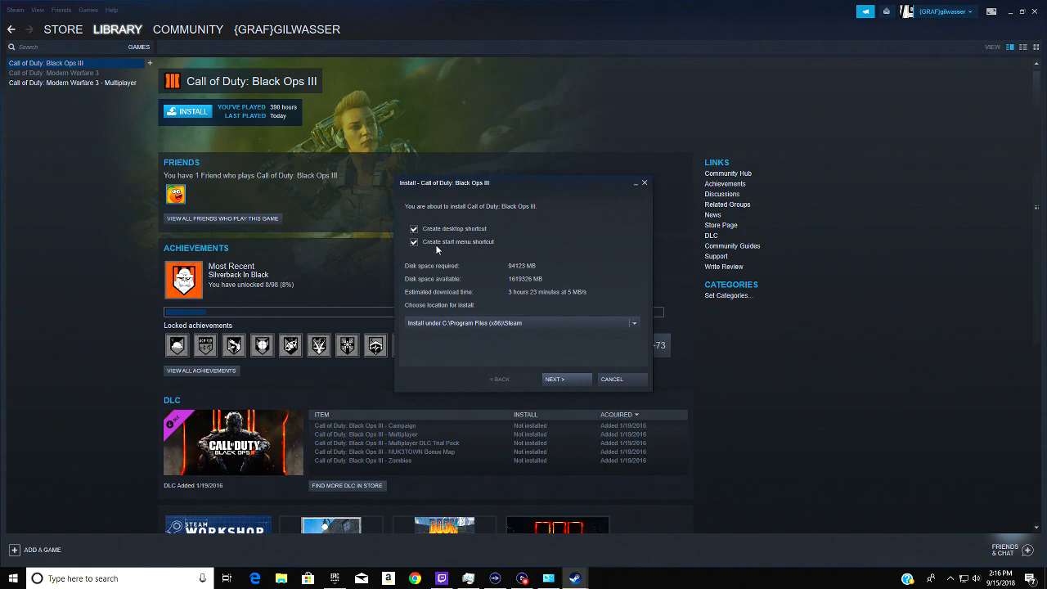
mouse_move(728, 321)
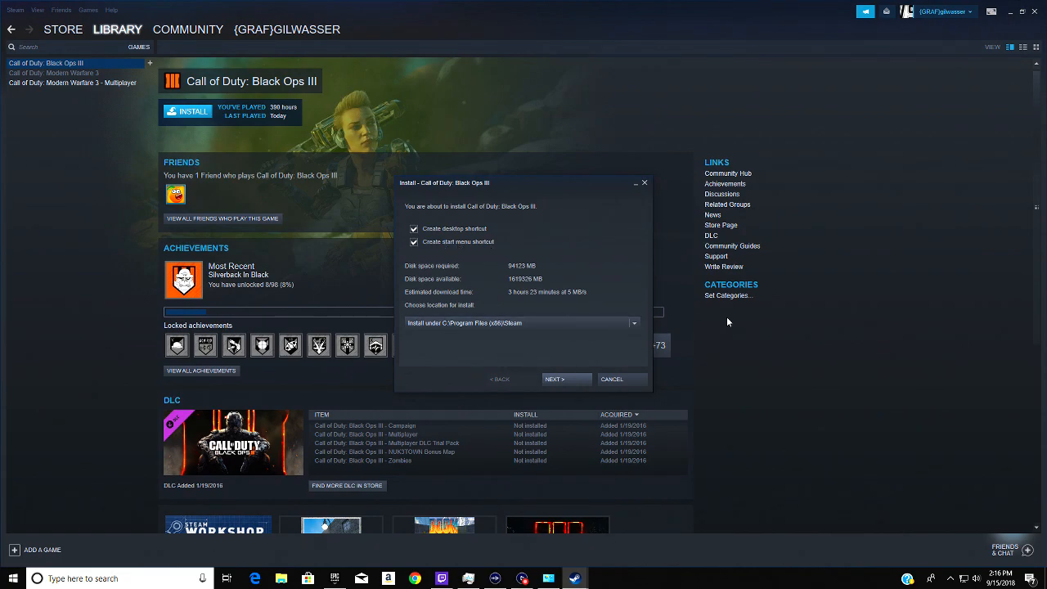
click(414, 242)
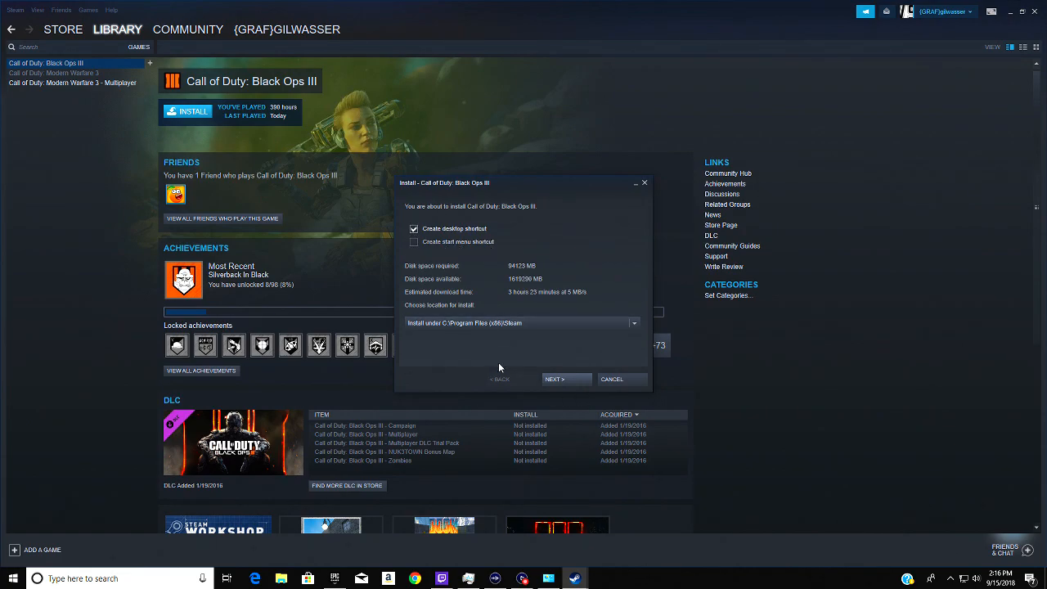
mouse_move(596, 402)
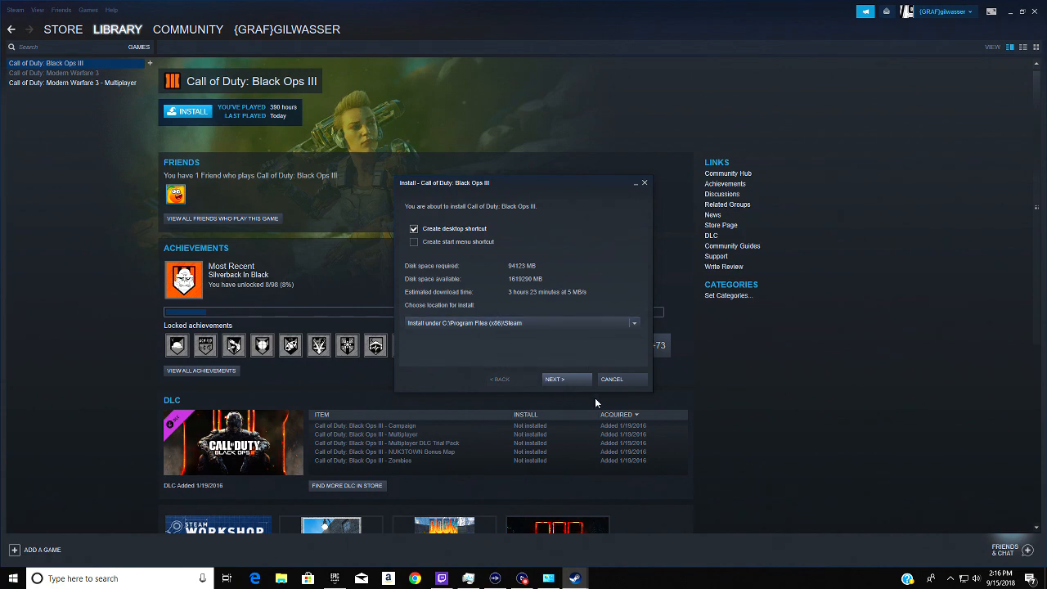
click(555, 380)
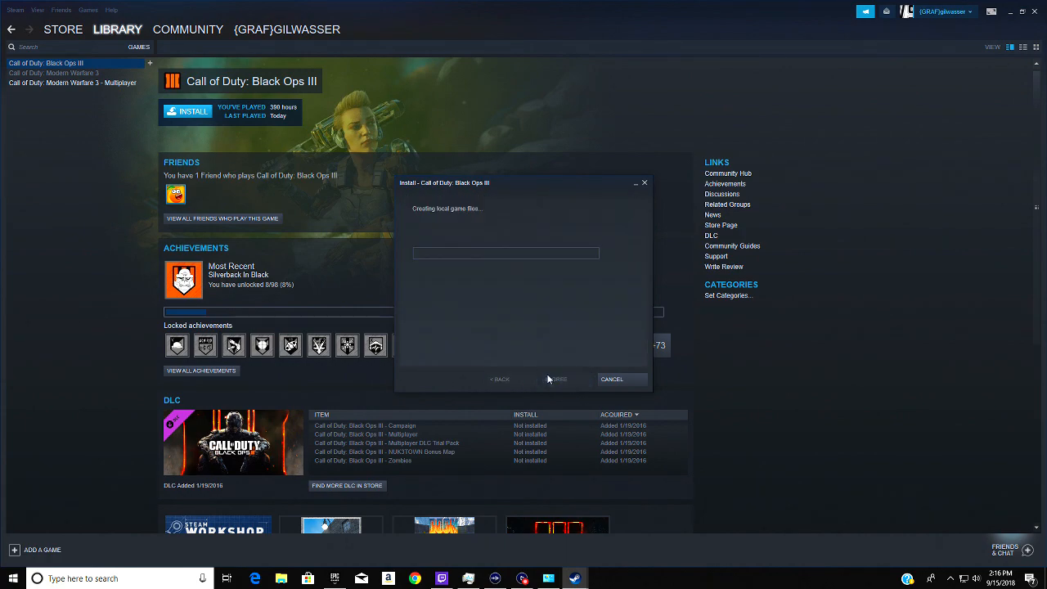
click(556, 380)
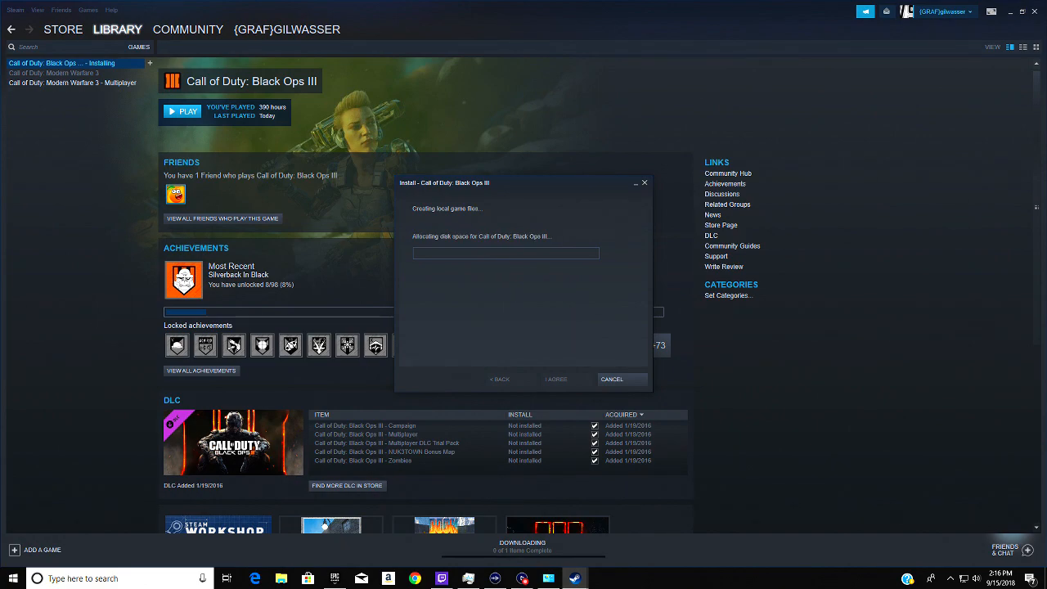
mouse_move(522, 409)
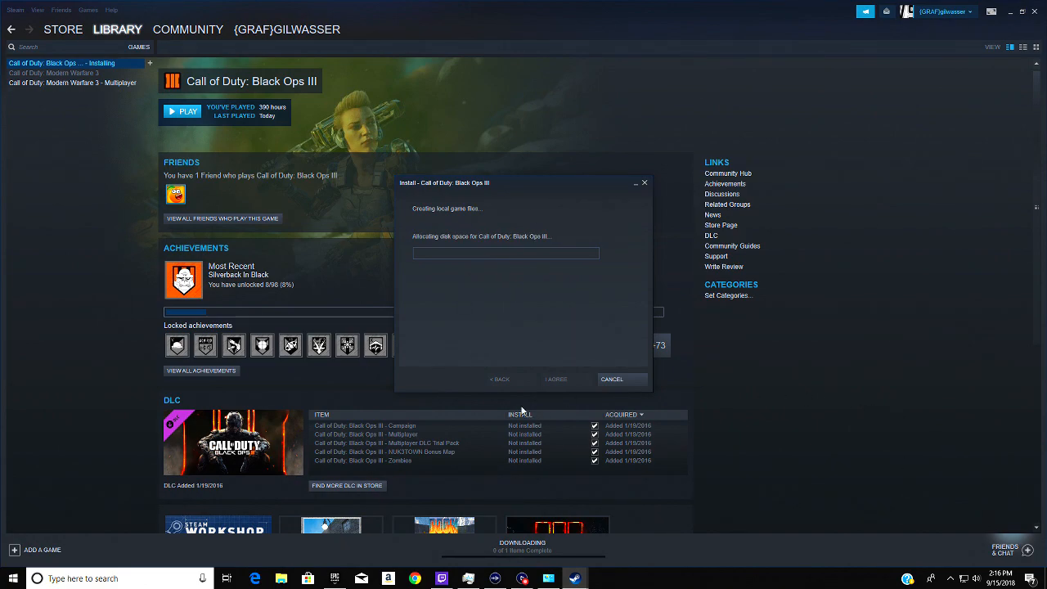
mouse_move(766, 414)
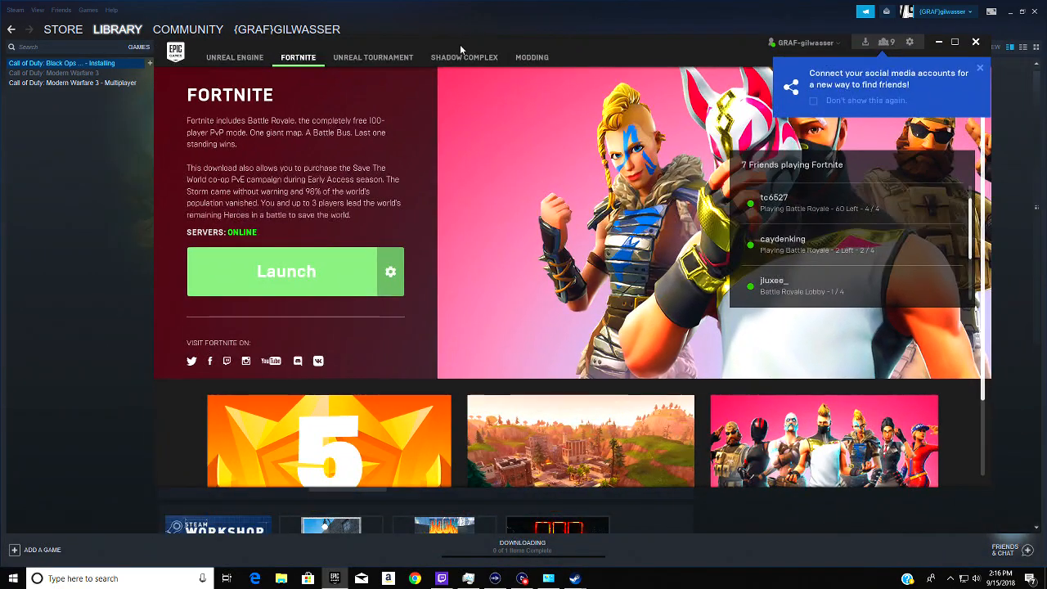
click(389, 271)
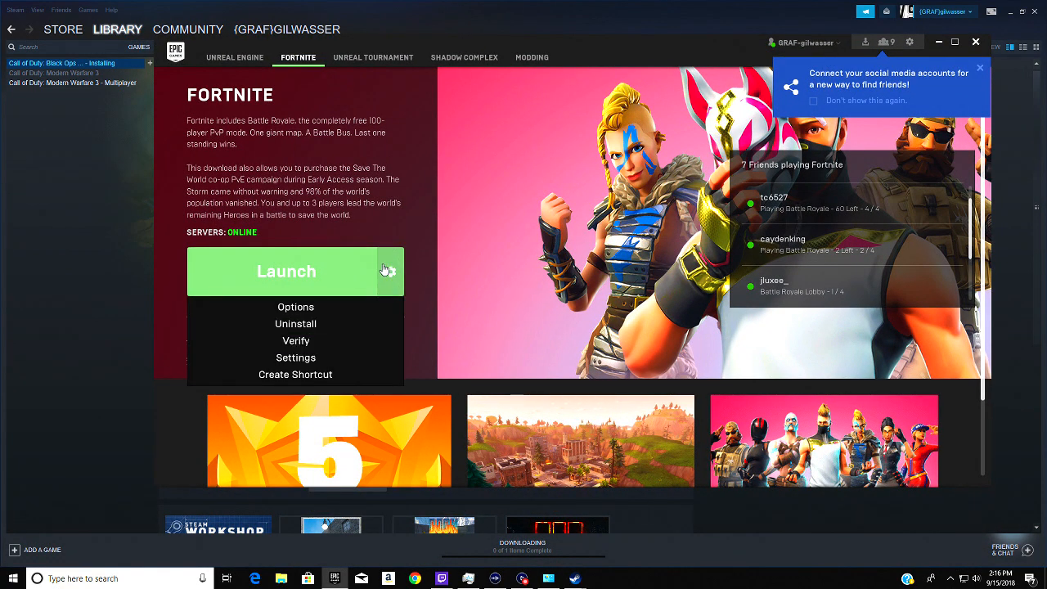
mouse_move(294, 324)
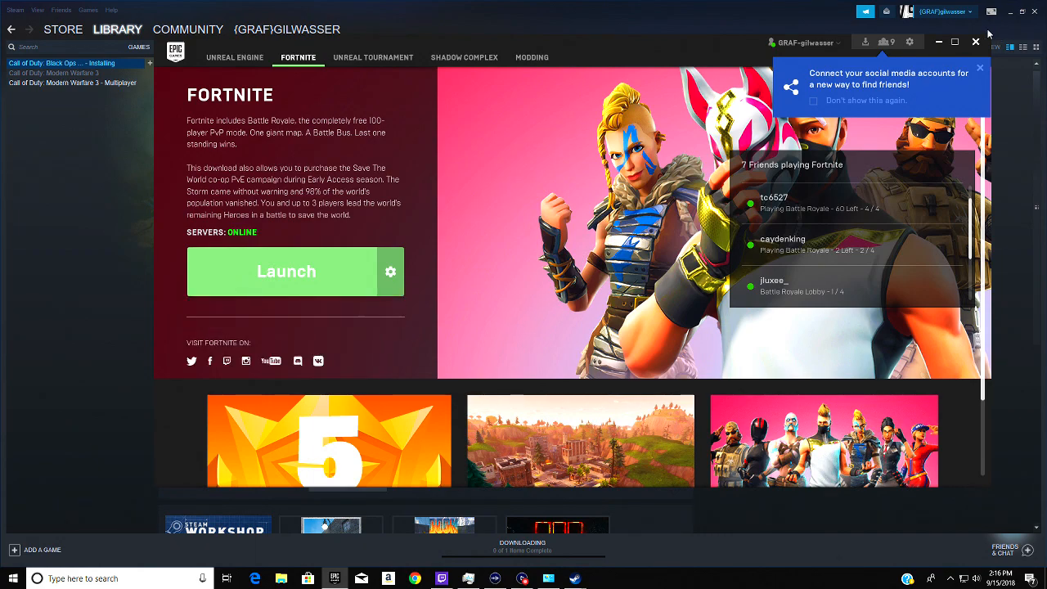
click(62, 62)
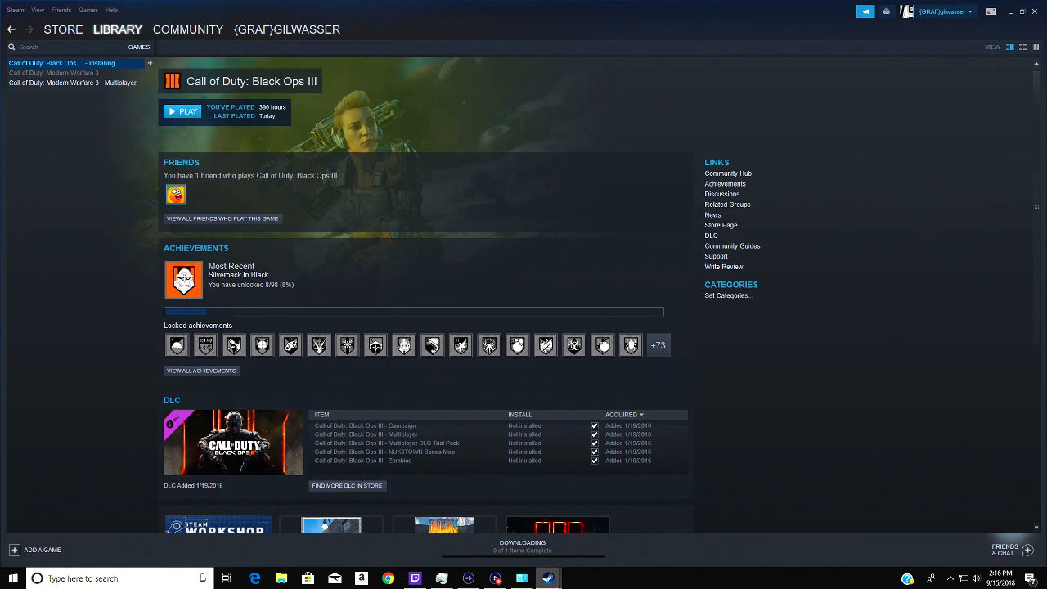